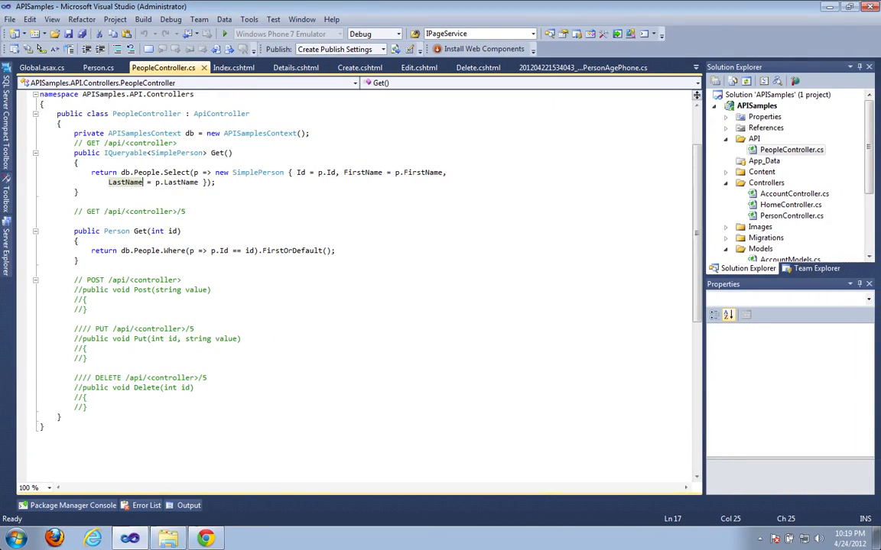
Step: In viewDidLoad, comment out the edit/add button lines and load people JSON into _objects via NSJSONSerialization
left_click(75, 200)
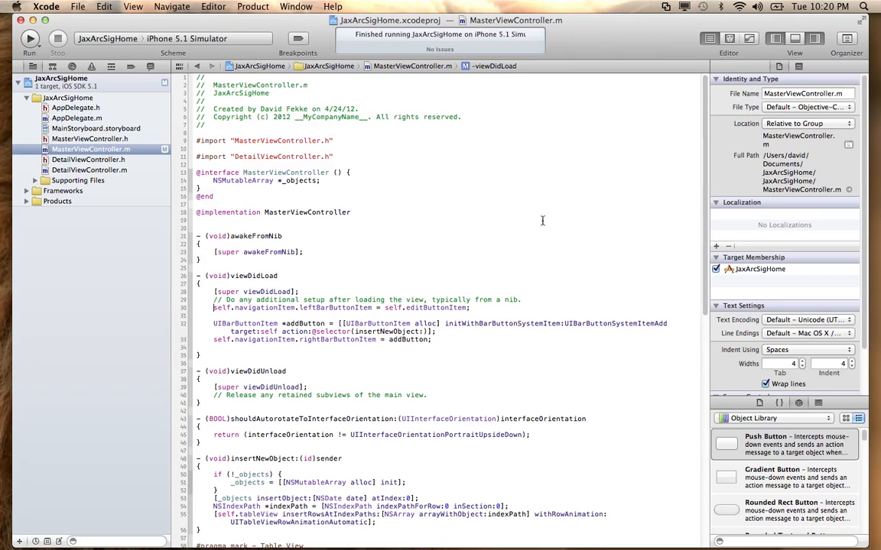
mouse_move(214, 313)
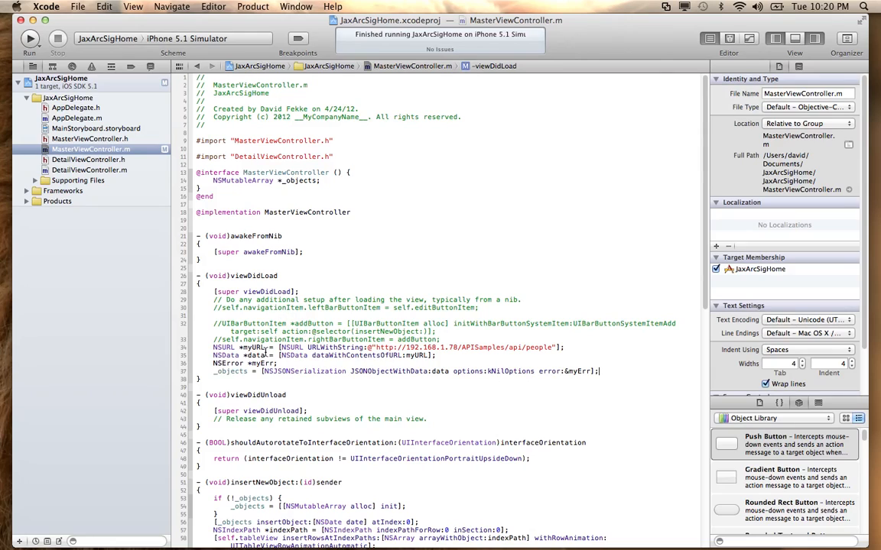
double_click(248, 348)
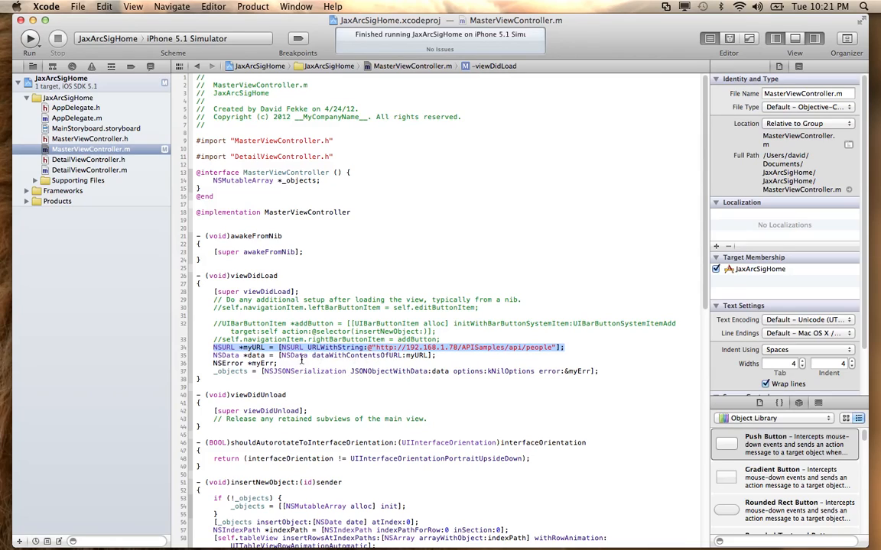
double_click(293, 355)
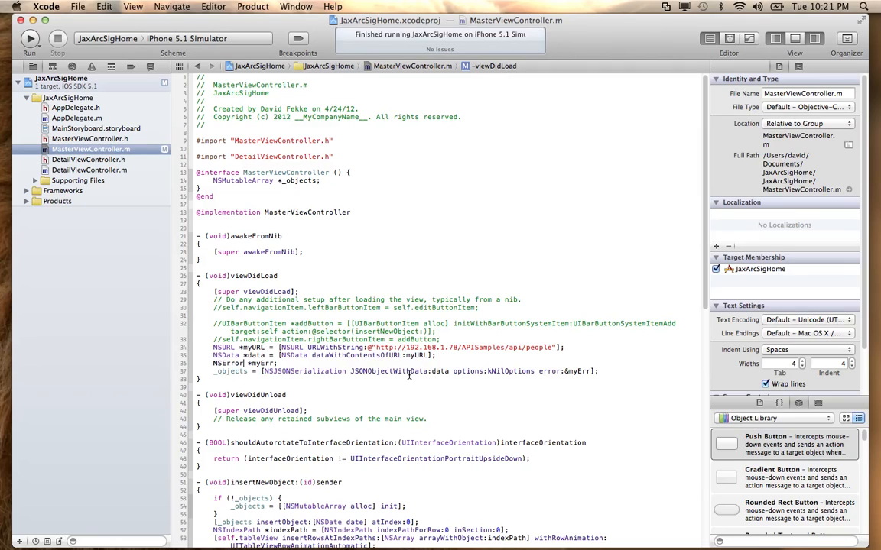
mouse_move(297, 368)
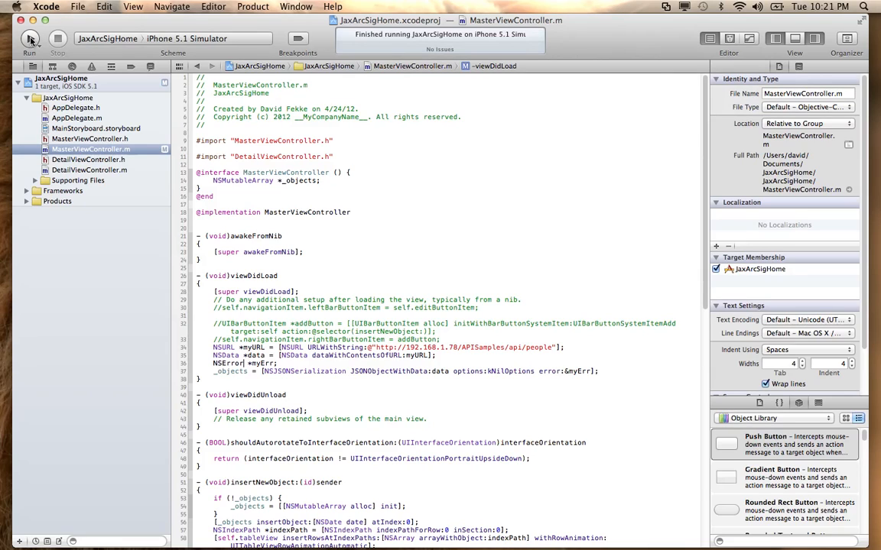
Step: Build and run JaxArcSigHome on the iPhone 5.1 Simulator
left_click(29, 38)
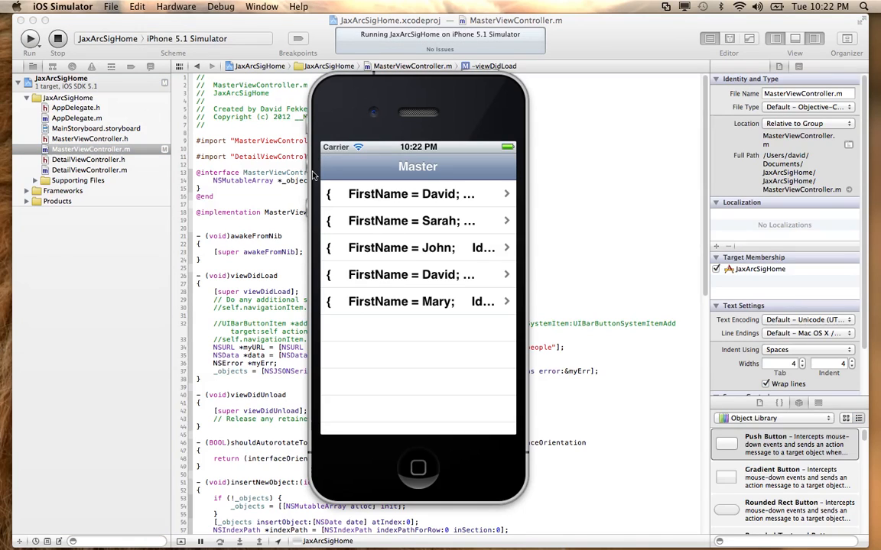
mouse_move(424, 196)
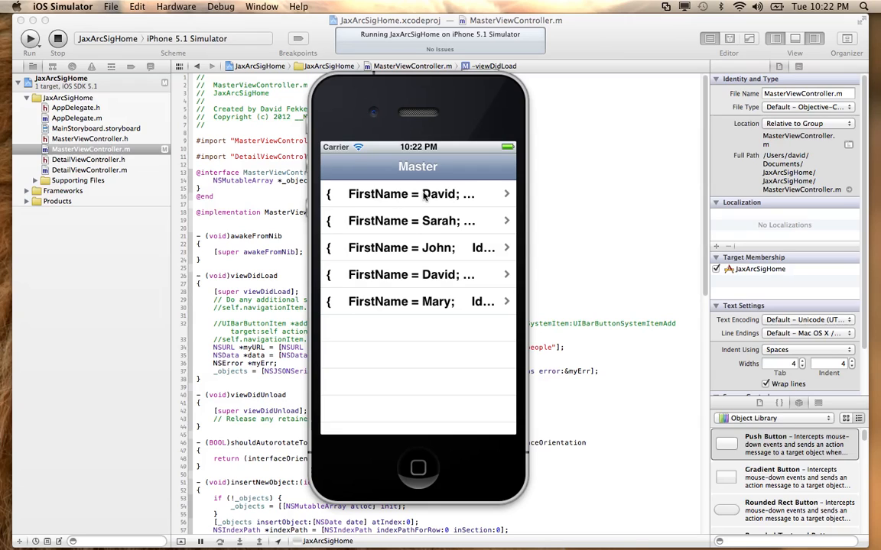
left_click(411, 193)
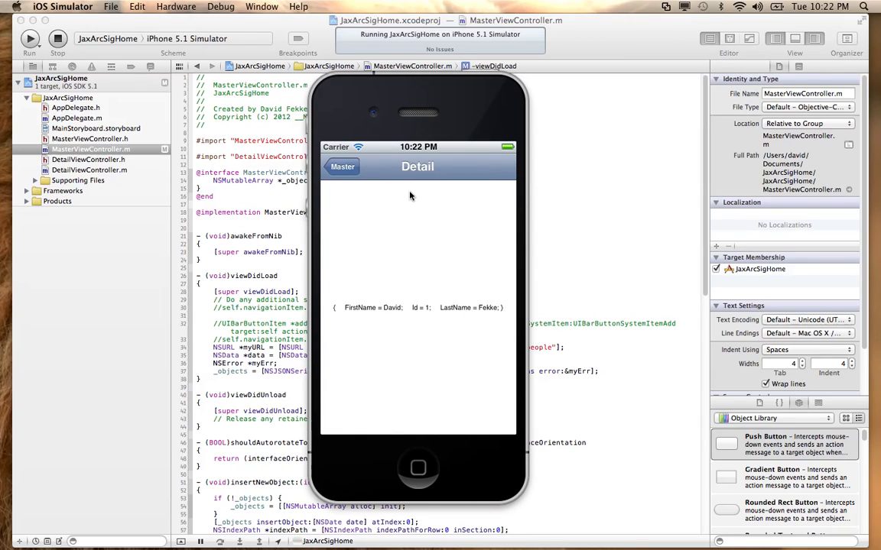
left_click(341, 167)
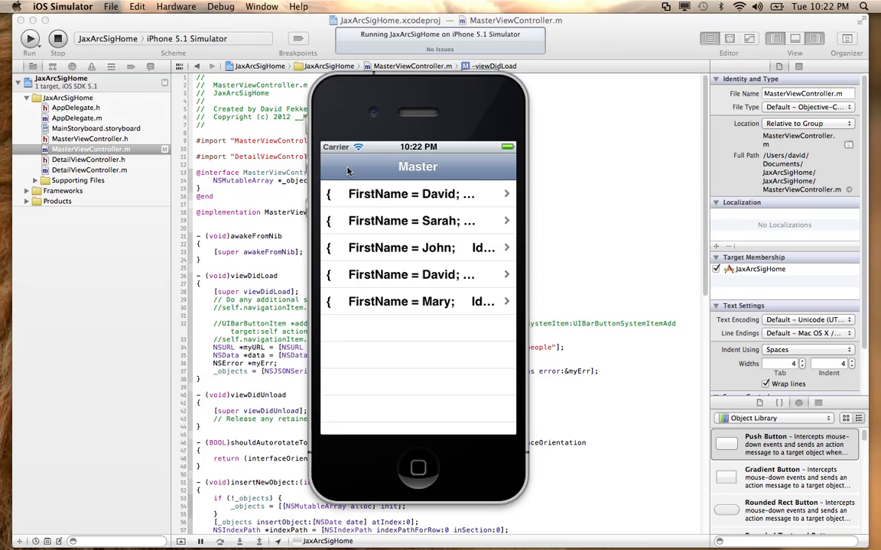
mouse_move(420, 474)
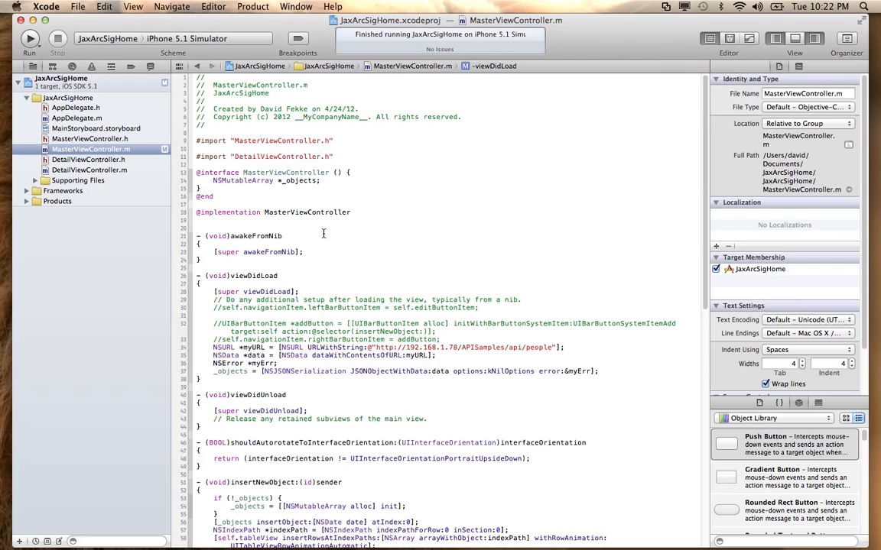
Step: In cellForRowAtIndexPath, replace [object description] with a stringWithFormat of FirstName and LastName
scroll("down", 3)
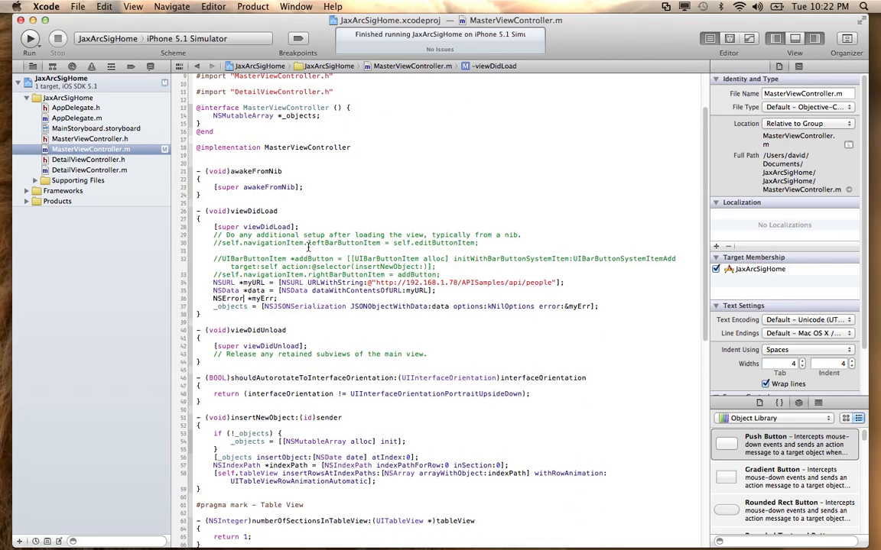
scroll("down", 3)
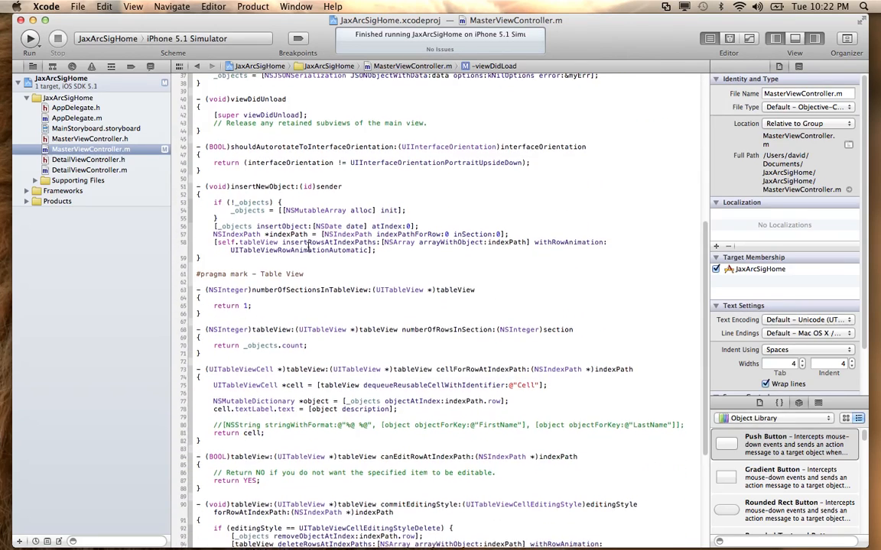
scroll("down", 3)
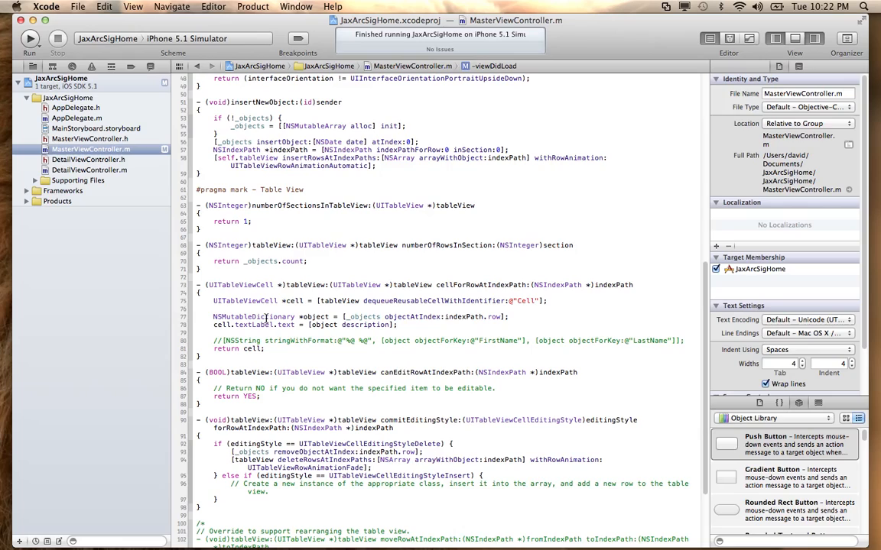
mouse_move(311, 326)
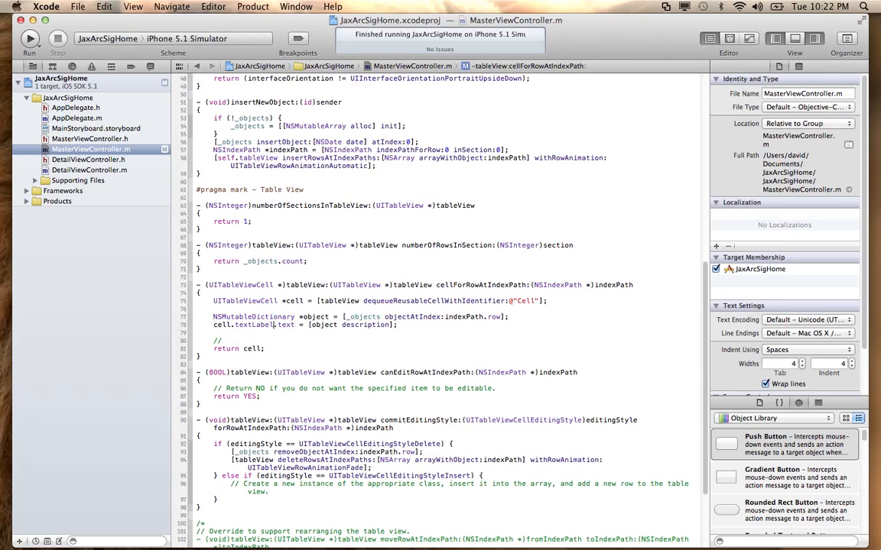
double_click(323, 324)
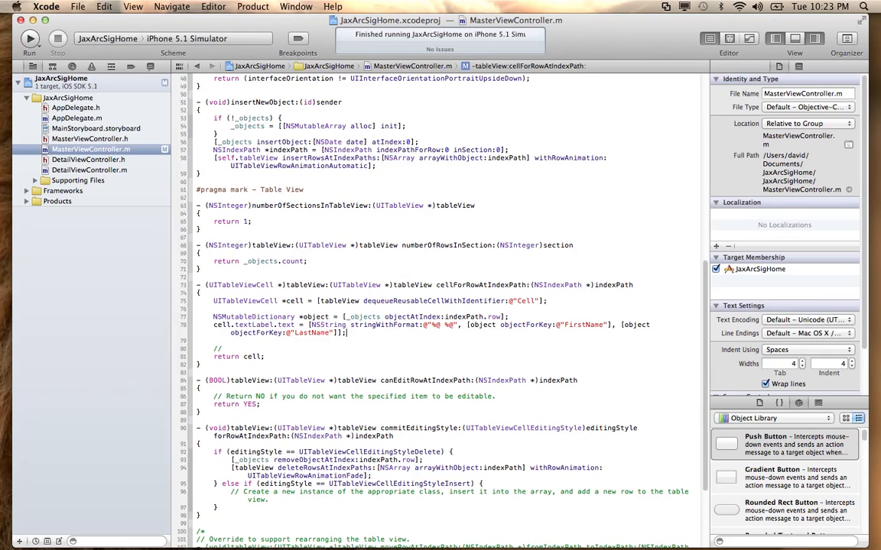
mouse_move(205, 288)
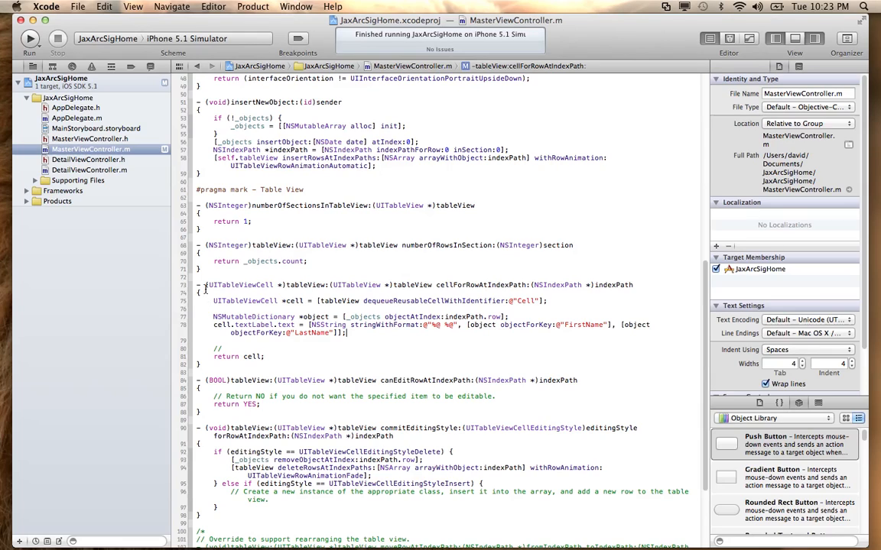
left_click(29, 38)
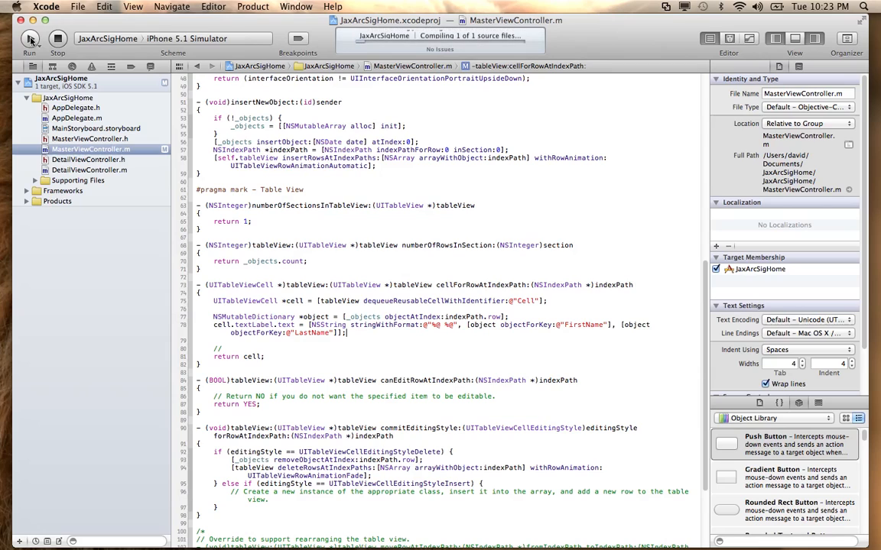
left_click(29, 38)
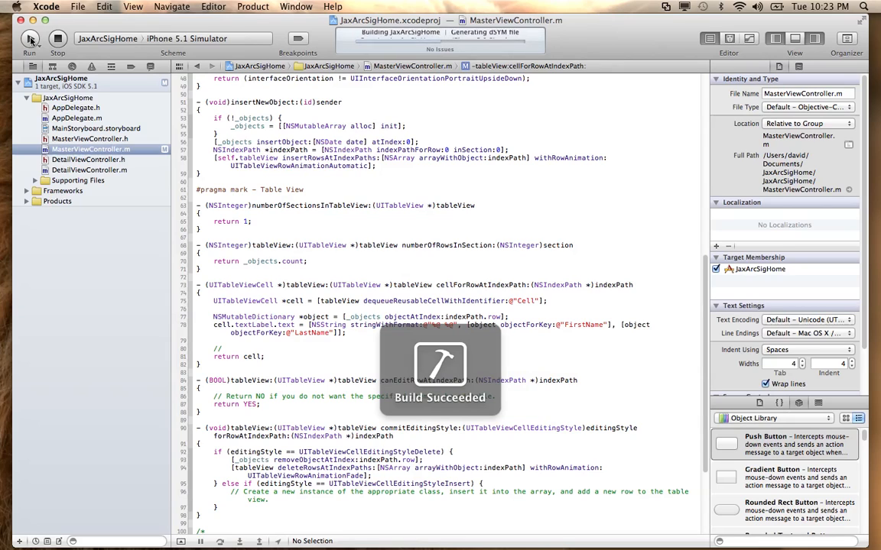
left_click(30, 38)
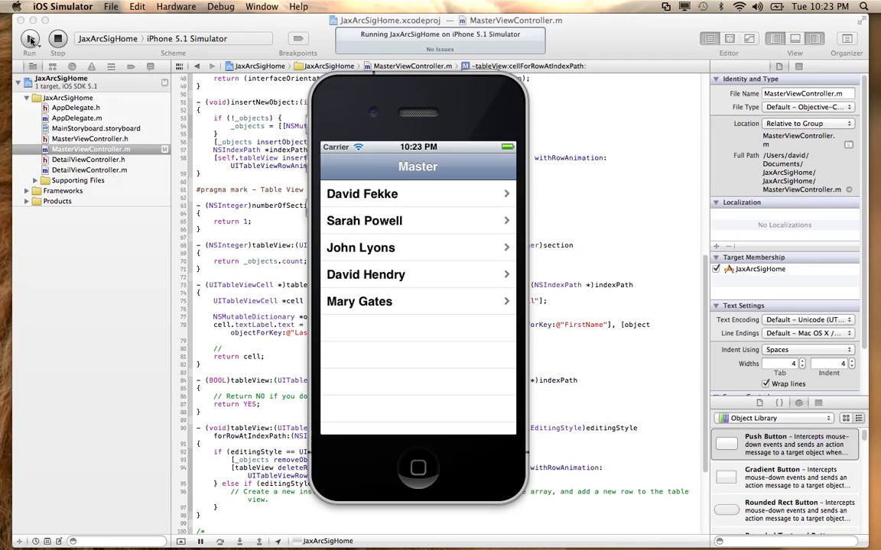
scroll("down", 3)
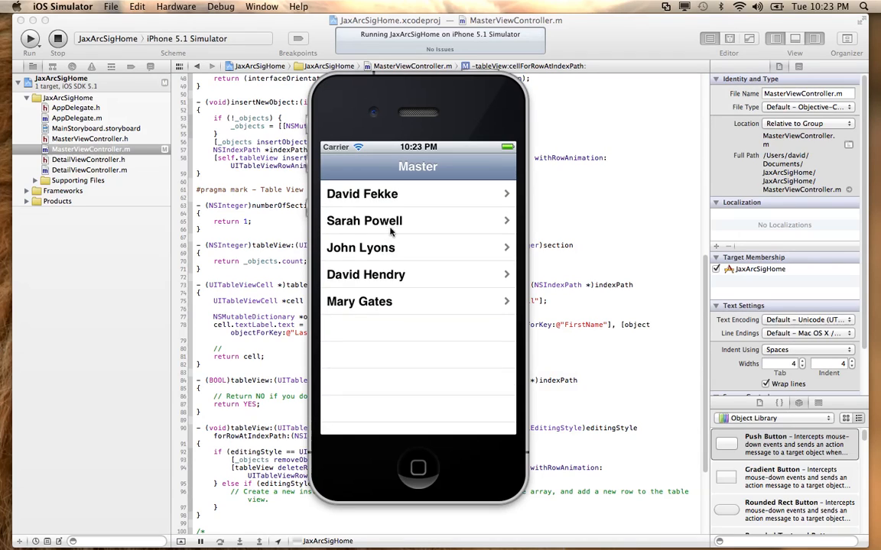
left_click(364, 221)
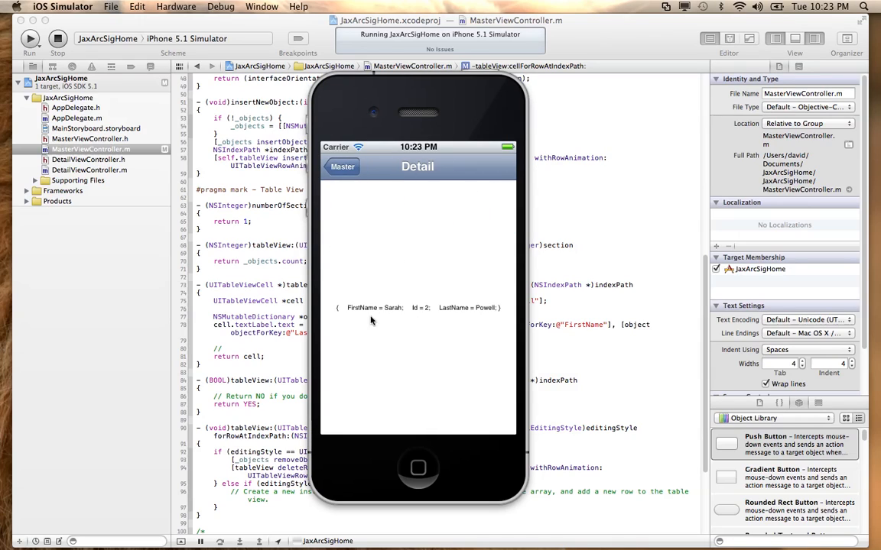
left_click(342, 167)
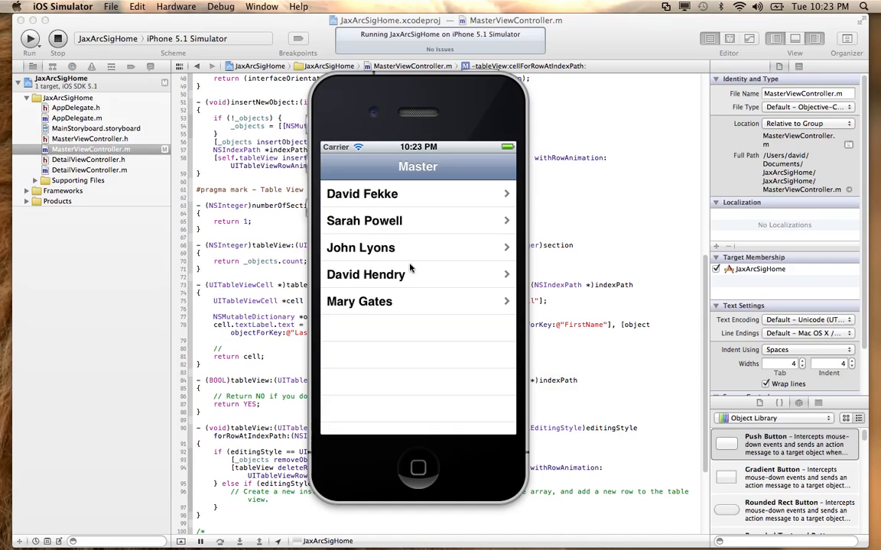
mouse_move(475, 487)
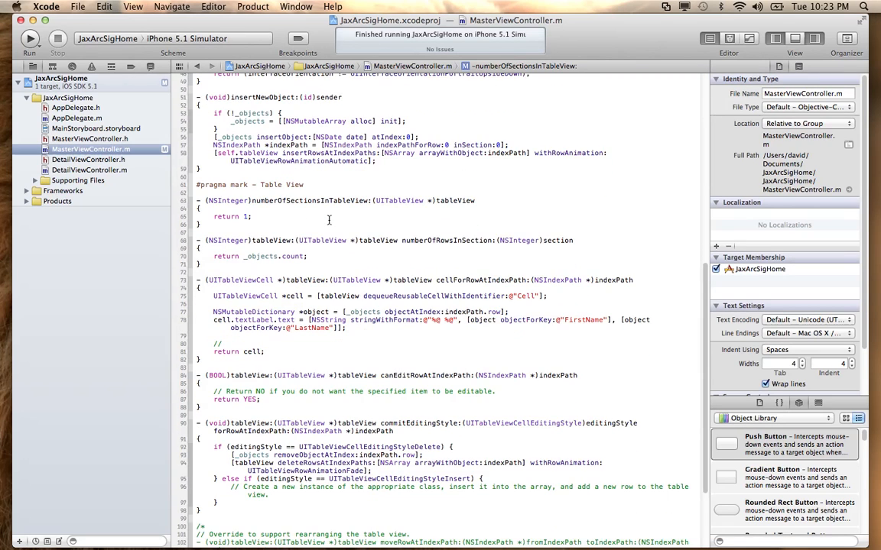
Step: Scroll down to prepareForSegue:sender: and dismiss the autocomplete popup
scroll("down", 3)
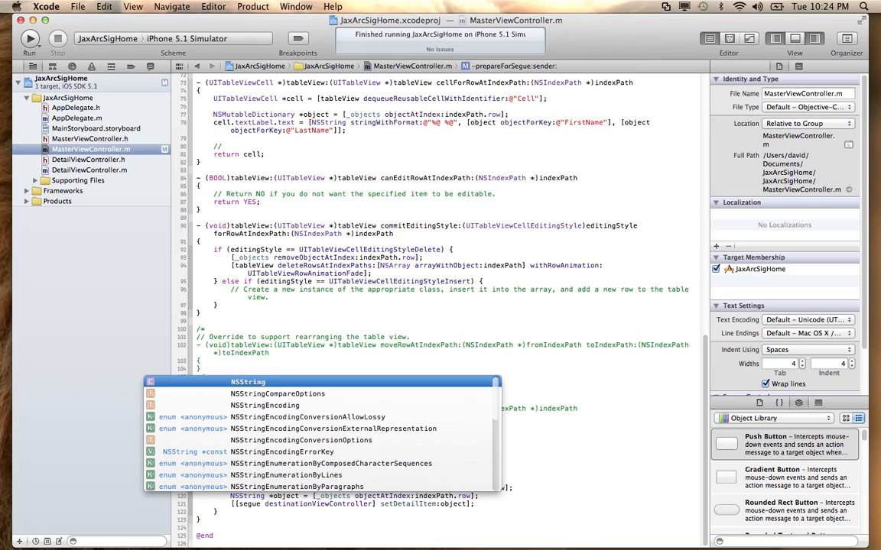
key("Escape")
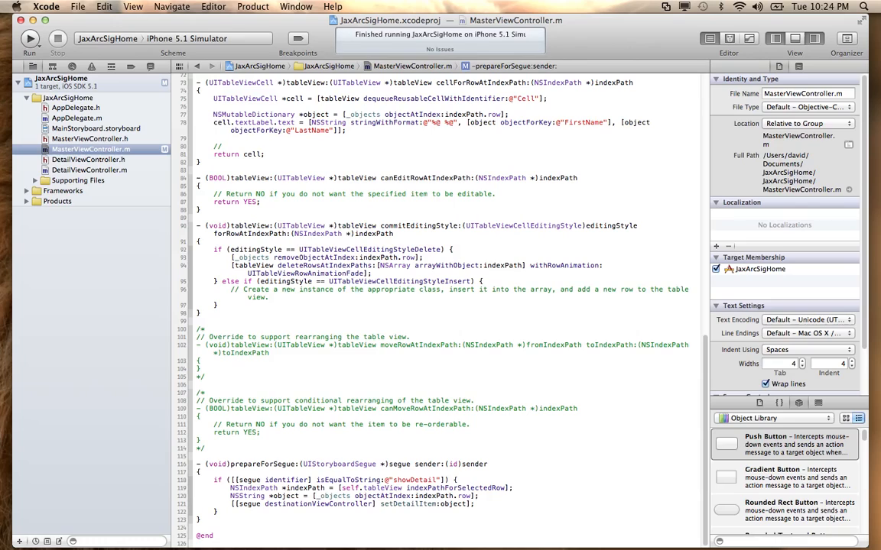
Step: Retype object as NSMutableDictionary and pass [[object objectForKey:@"Id"] description] to setDetailItem:
left_click(401, 496)
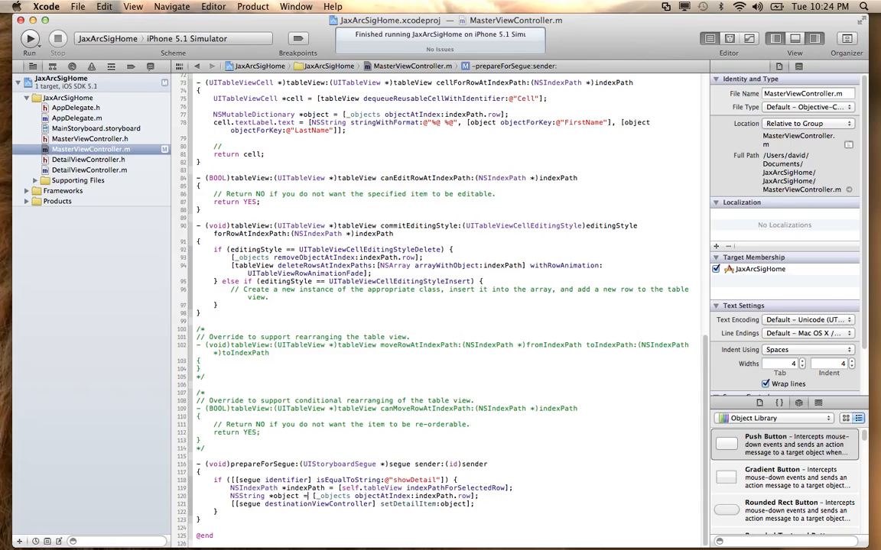
double_click(249, 495)
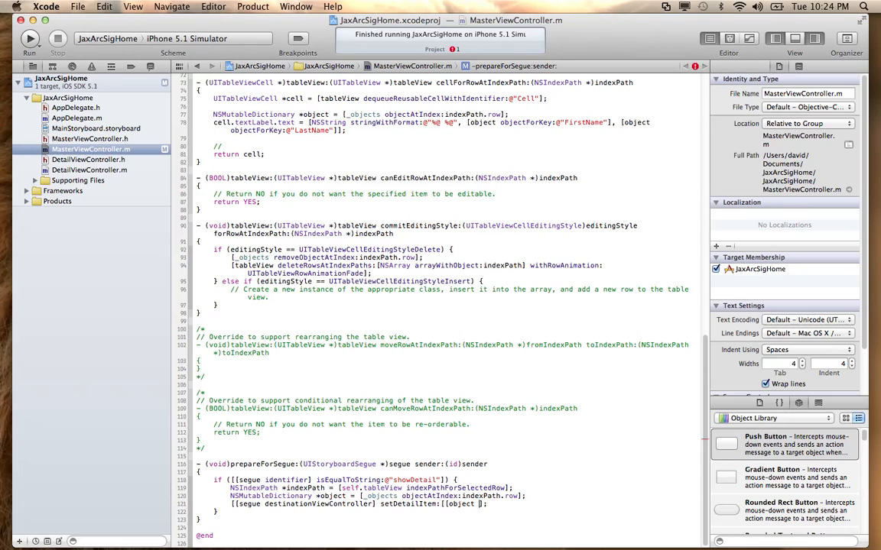
type("objectForKey:")
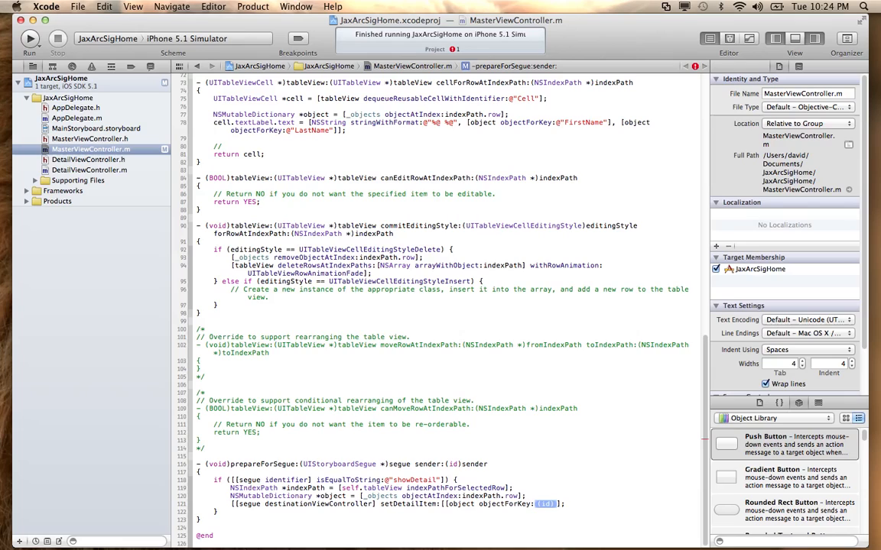
type("@encode")
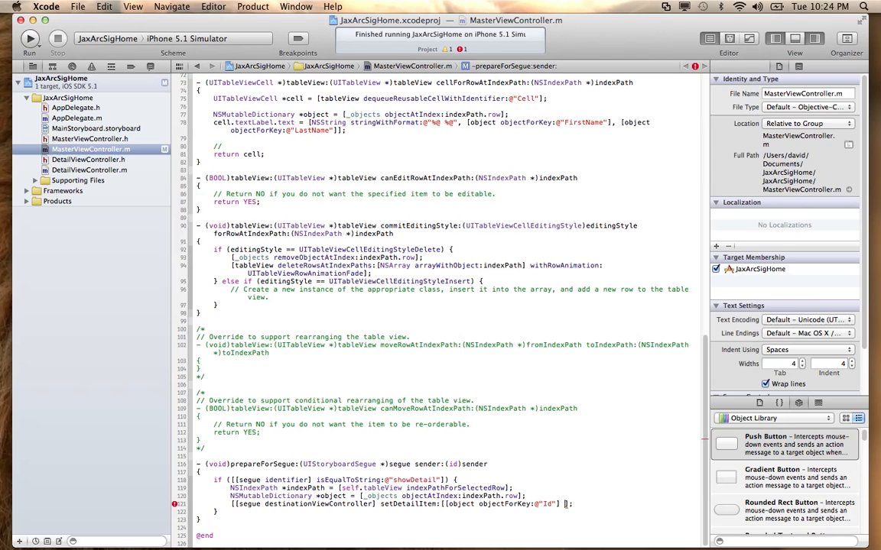
type("description]")
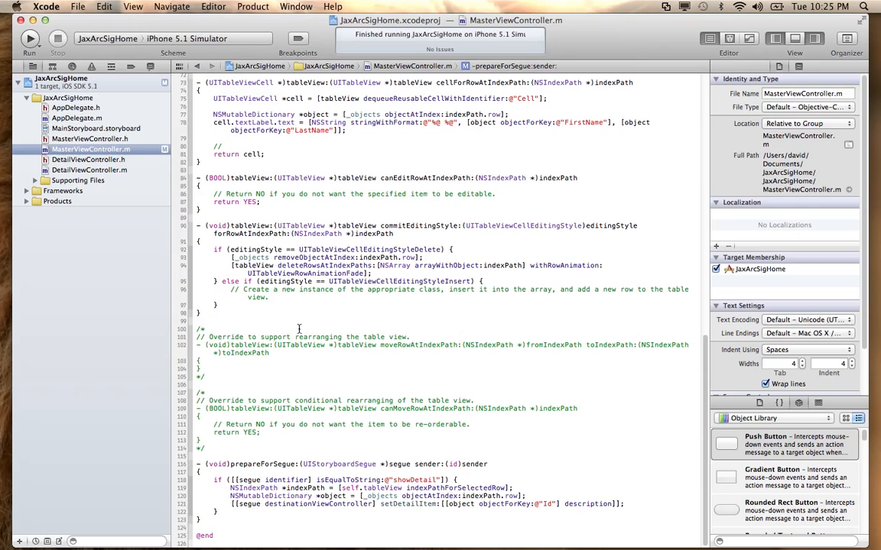
Step: Rerun the app, view a person's detail showing Id 3, and return to Master
left_click(29, 38)
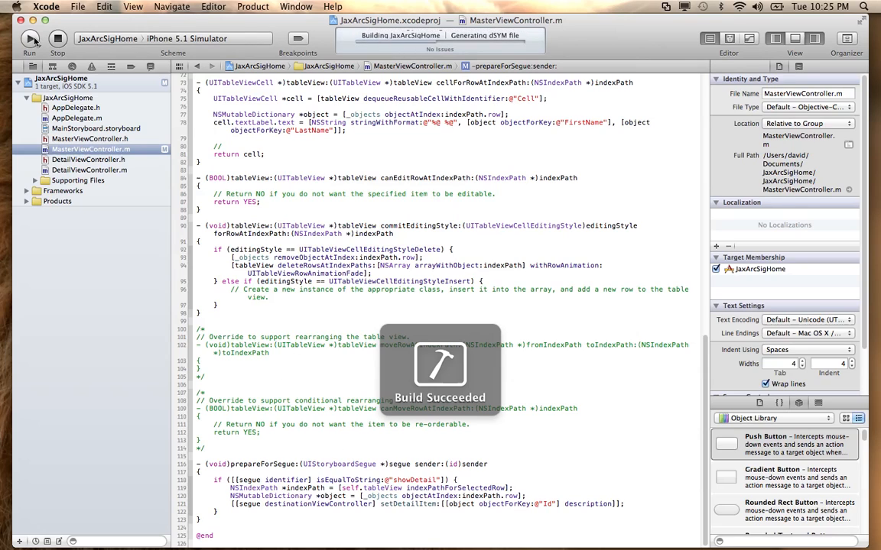
left_click(29, 38)
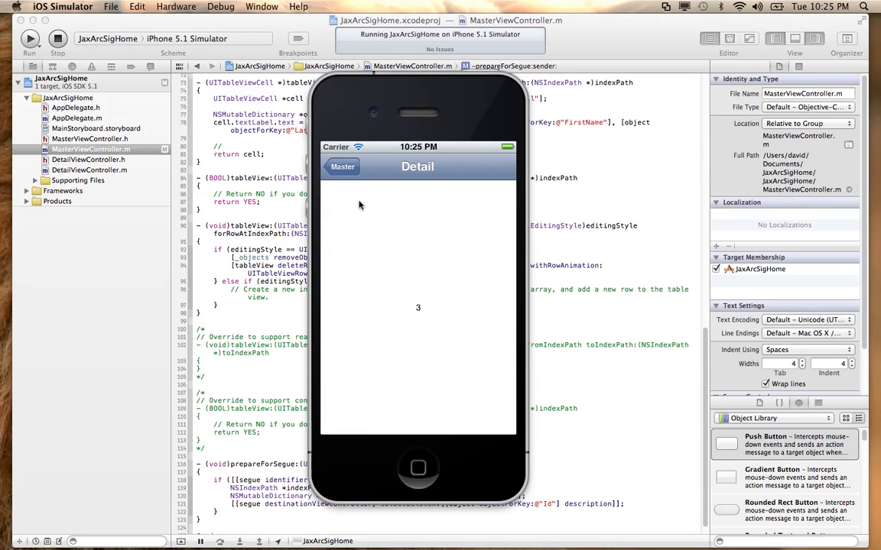
left_click(342, 167)
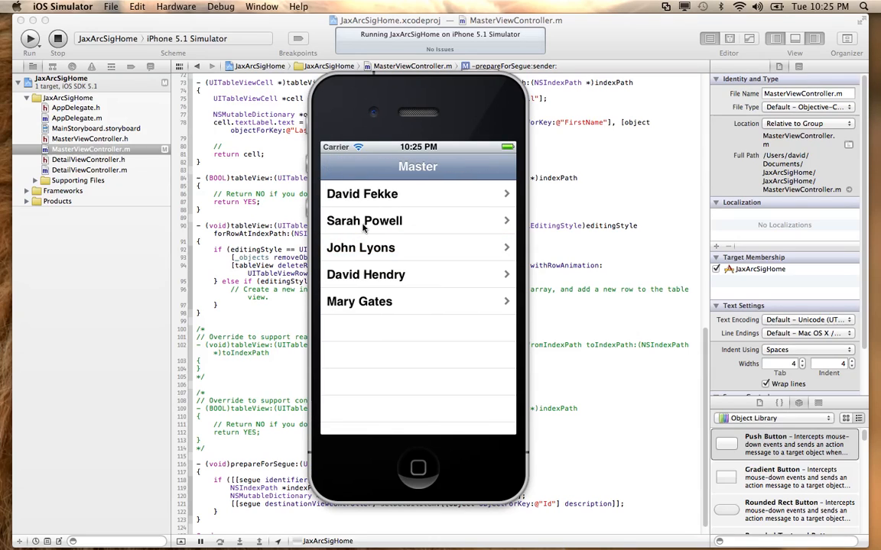